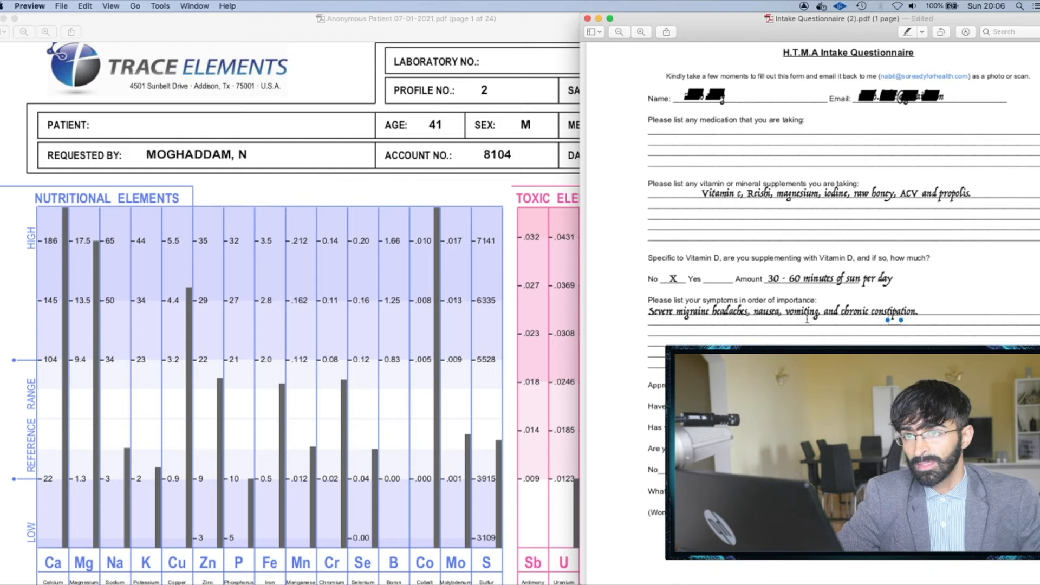
# Step: Enlarge the report window rightward so metabolic type, sample type and toxic elements chart show fully
pyautogui.scroll(-3)
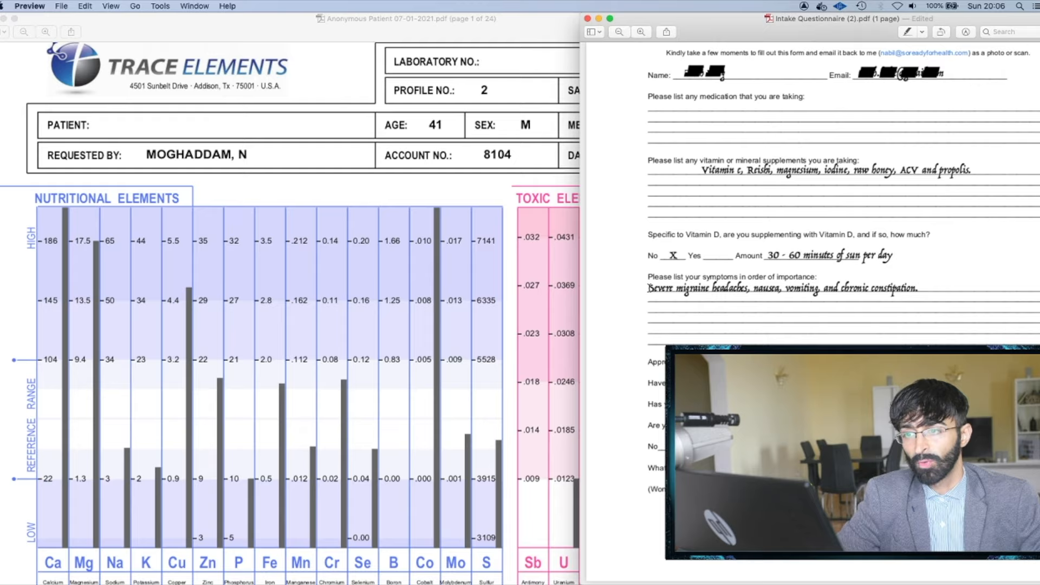
pyautogui.moveTo(648, 288); pyautogui.dragTo(920, 288)
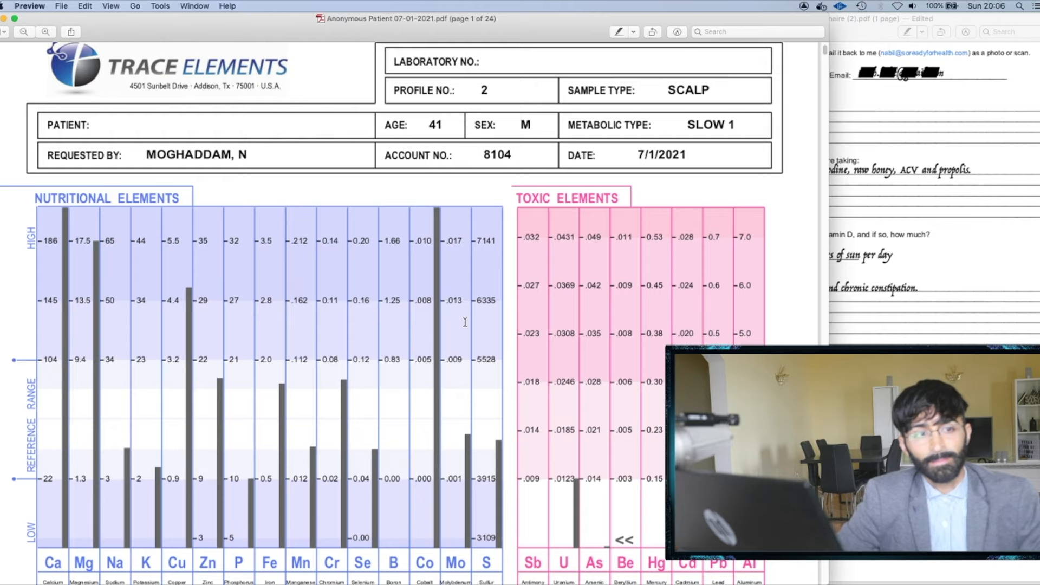
# Step: Scroll down through the report's mineral chart and measured values
pyautogui.scroll(-3)
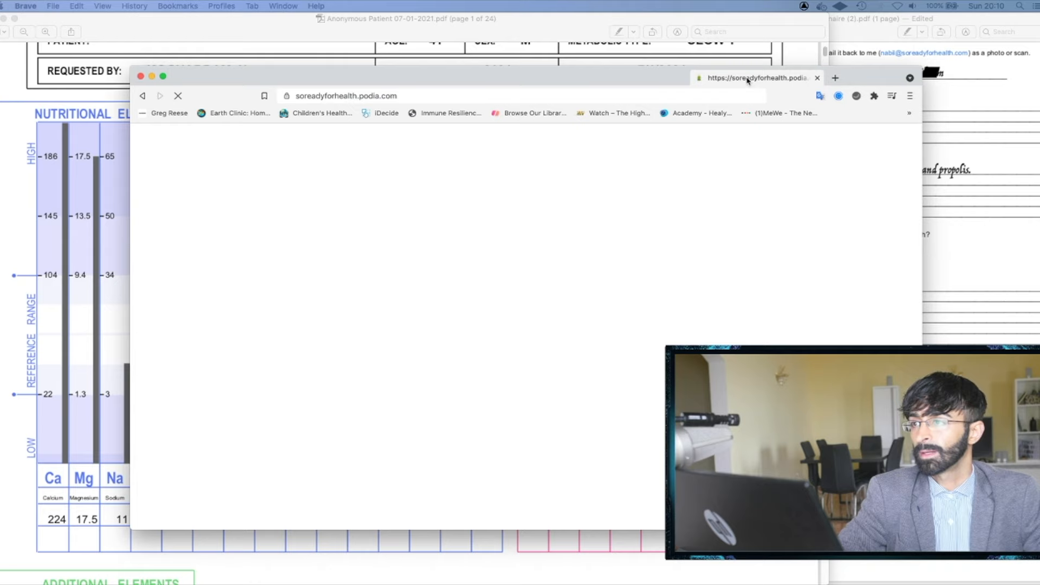
pyautogui.write('soreadyorhe')
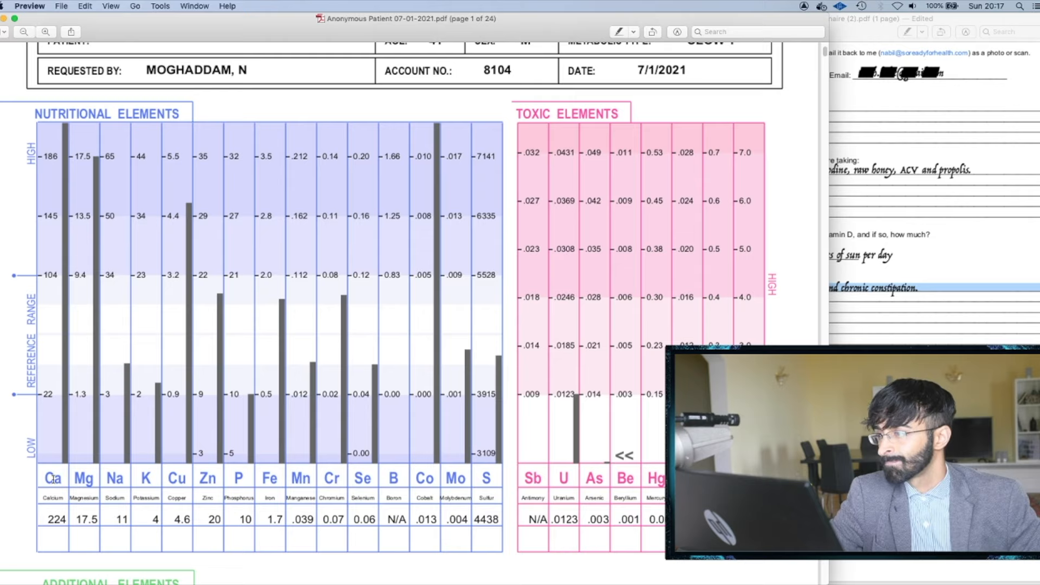
# Step: Mark the Ca calcium column on the chart before moving to the page 15 recommendations
pyautogui.doubleClick(52, 478)
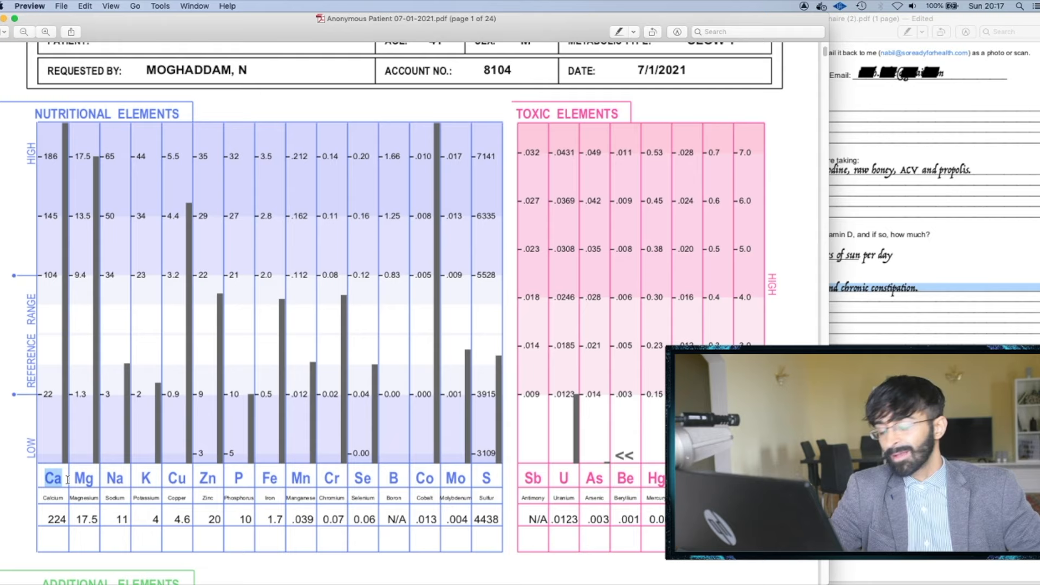
pyautogui.click(84, 478)
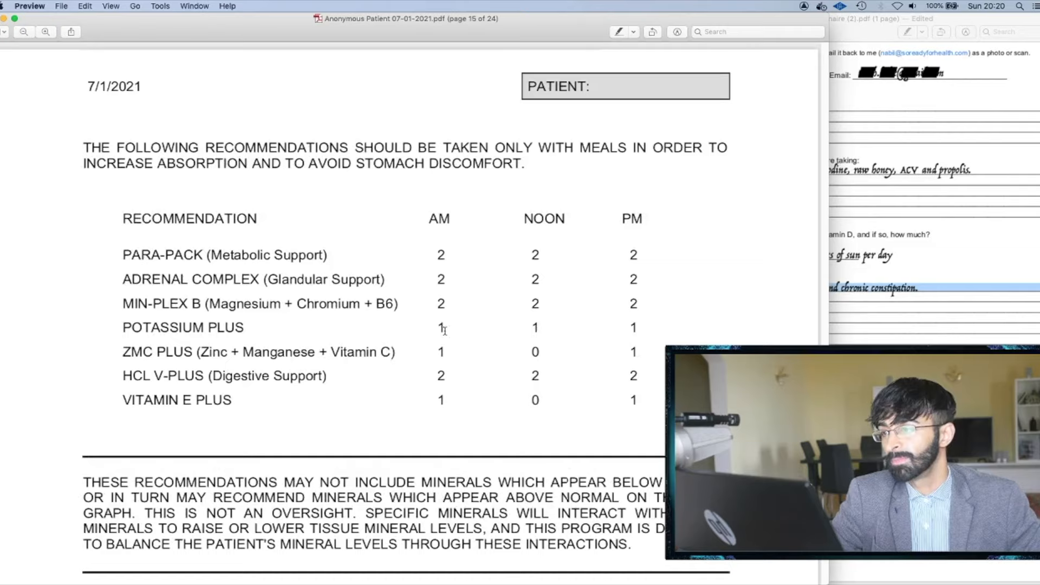
pyautogui.doubleClick(154, 304)
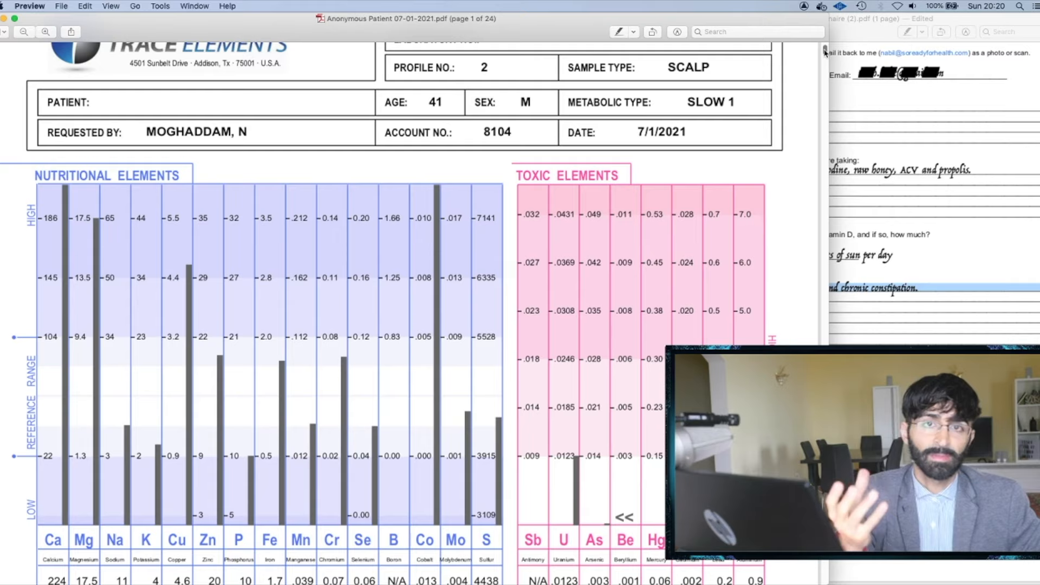
# Step: Scroll page 1 down so the full row of measured mineral values is visible
pyautogui.scroll(-3)
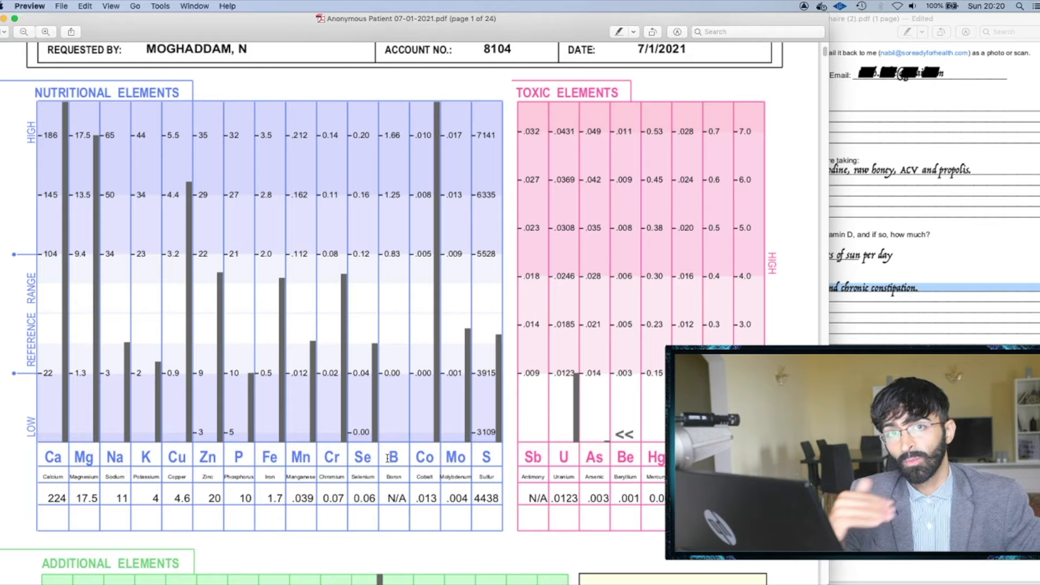
# Step: Bring the intake questionnaire forward beside the nutritional elements chart and scroll to supplements and symptoms
pyautogui.doubleClick(52, 458)
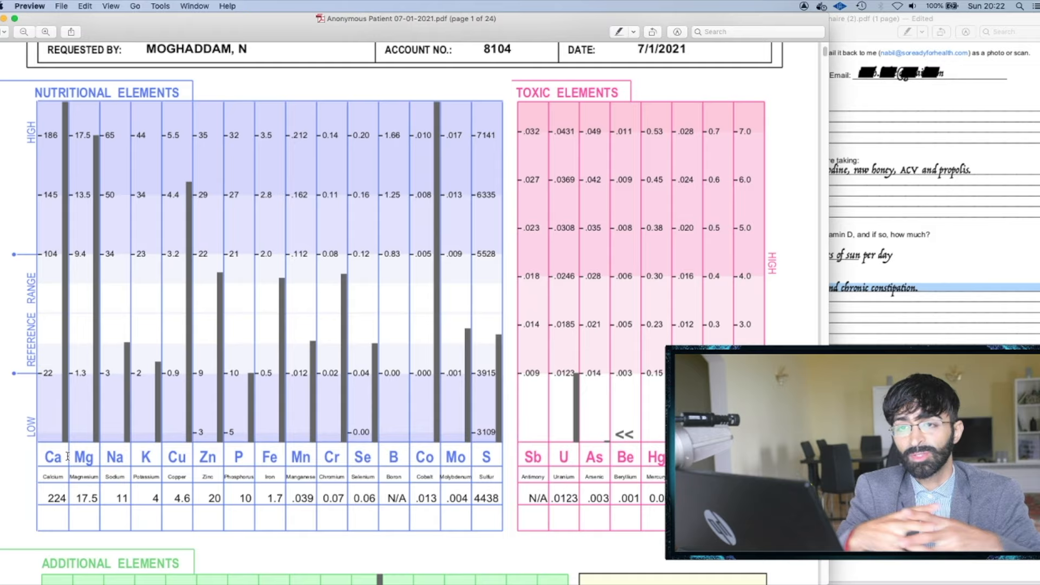
pyautogui.scroll(-3)
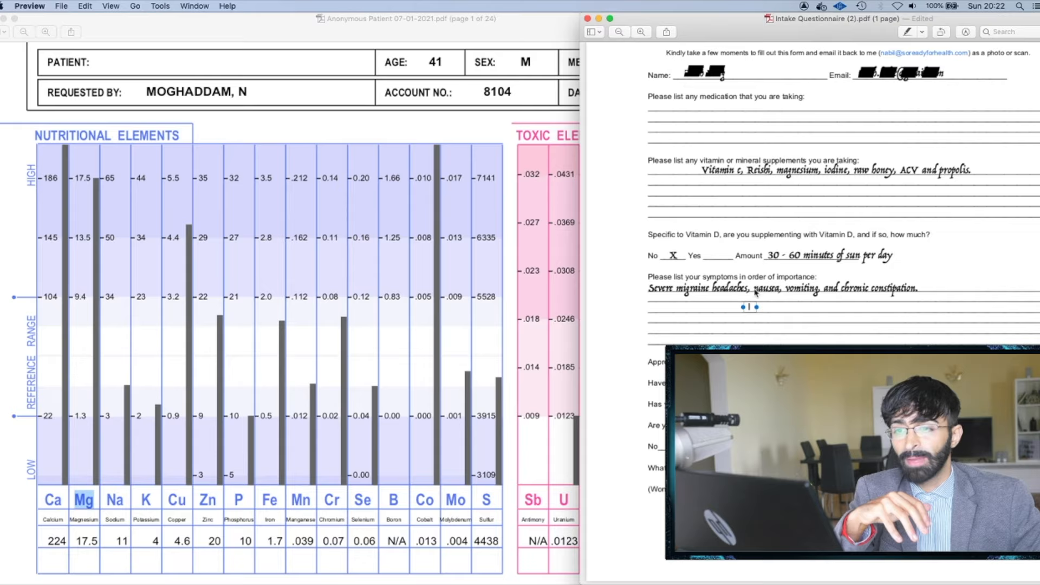
# Step: Bring the hair analysis report back in front, scrolled toward the significant ratios
pyautogui.doubleClick(795, 171)
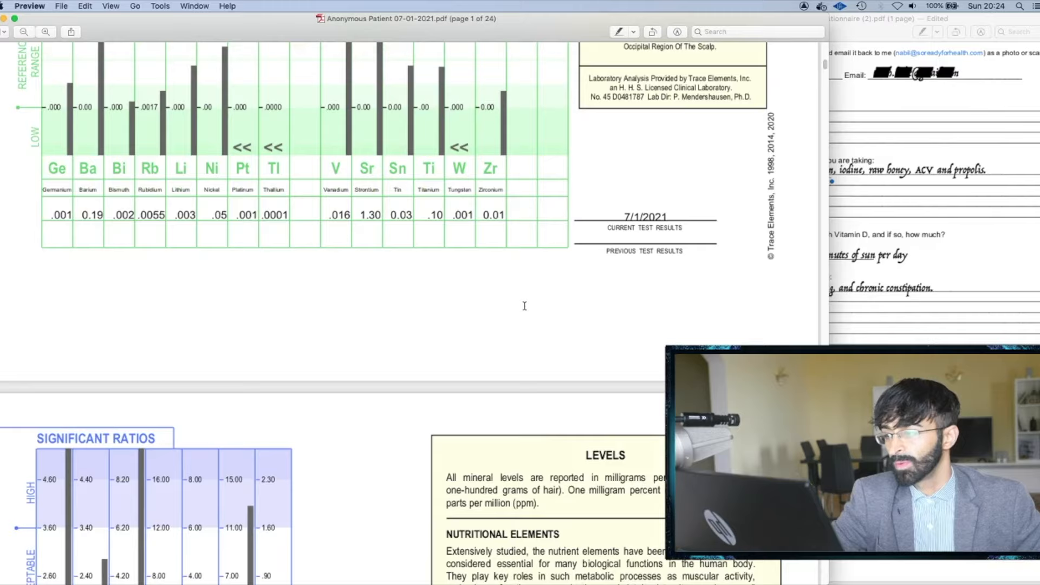
# Step: View the significant ratios on page 2, then return to the additional elements chart on page 1
pyautogui.scroll(-3)
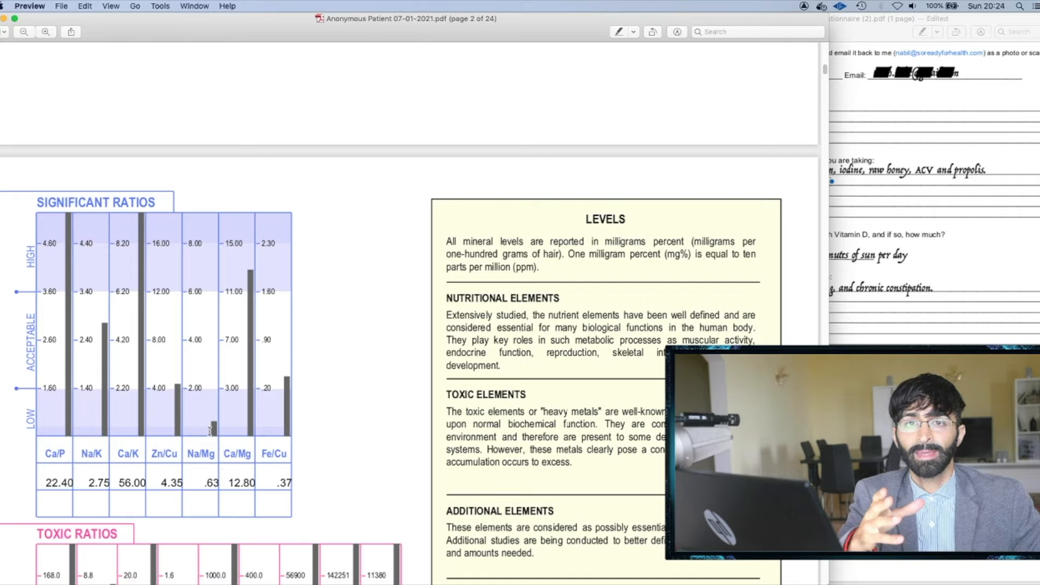
pyautogui.doubleClick(201, 453)
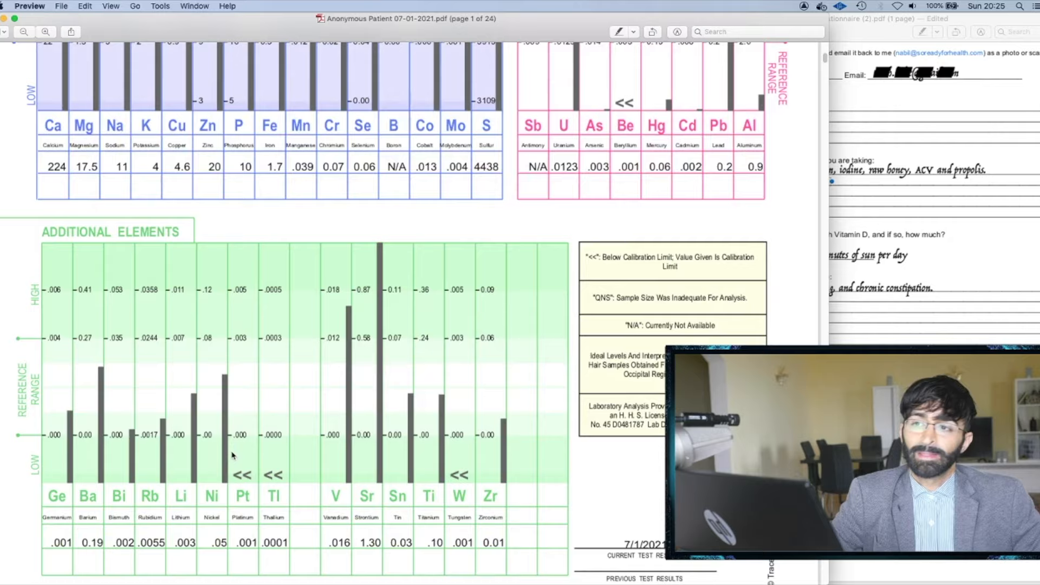
pyautogui.scroll(-3)
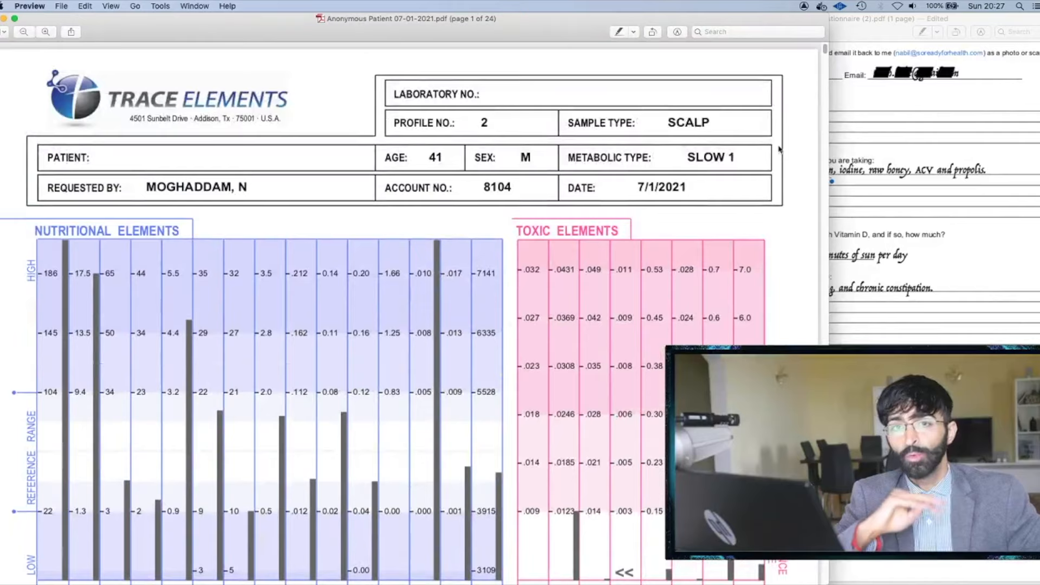
# Step: Scroll down from the header so the nutritional and toxic element charts fill the page
pyautogui.scroll(-3)
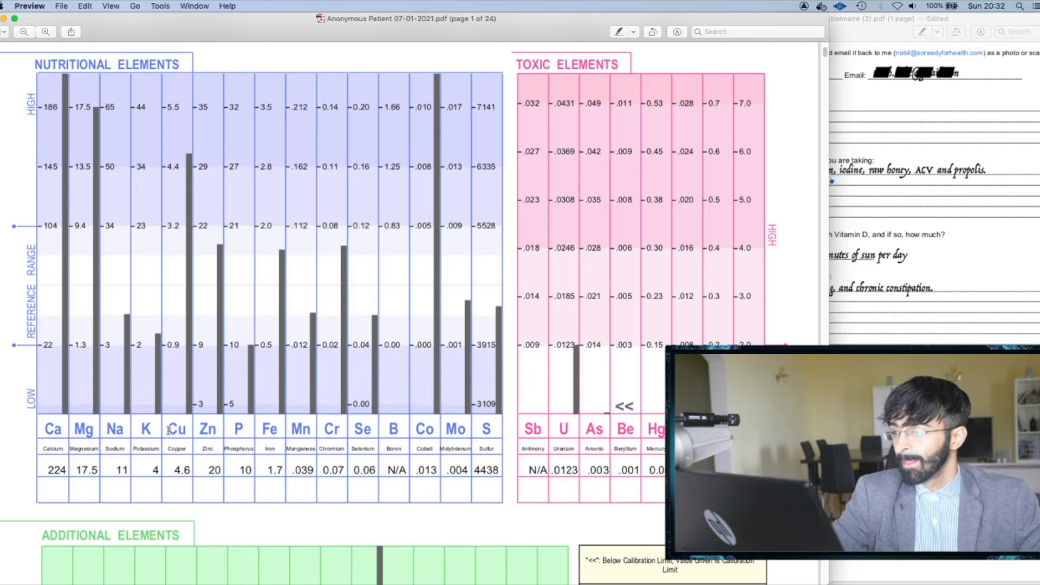
# Step: Mark copper (Cu, 4.6) in the nutritional elements chart
pyautogui.doubleClick(176, 429)
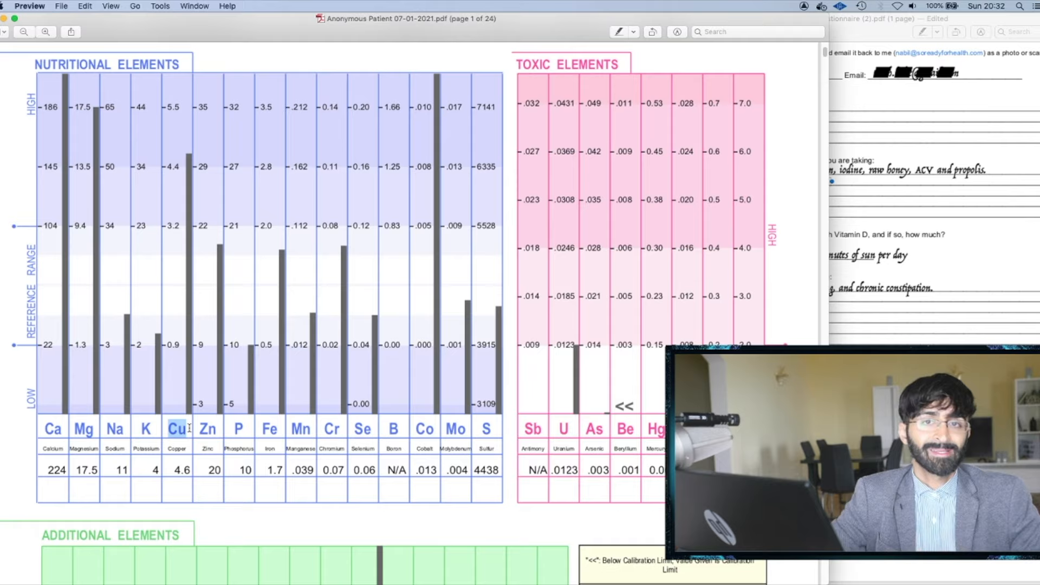
pyautogui.moveTo(237, 331)
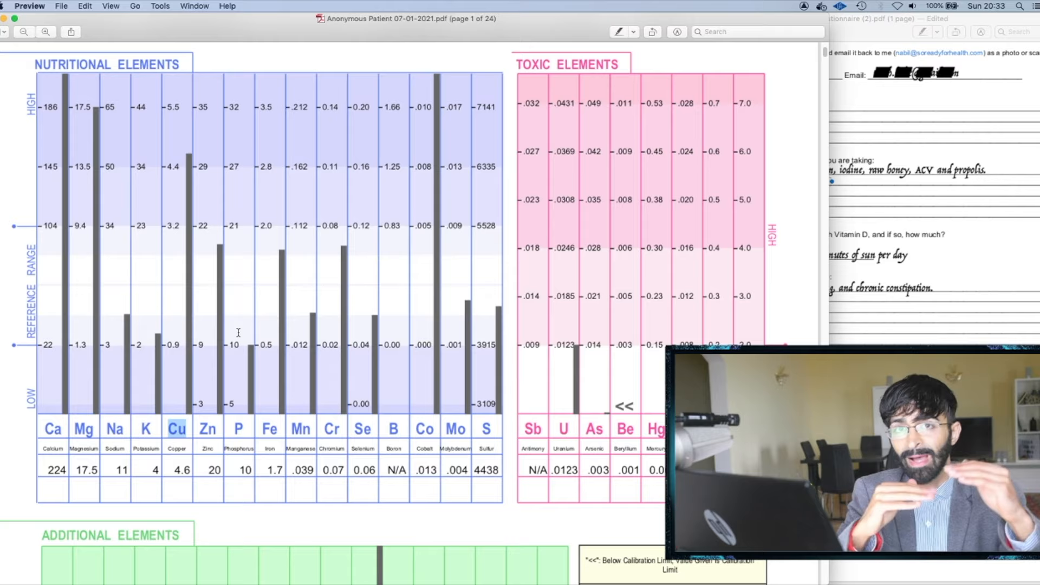
# Step: Scroll down past additional elements to page 2's significant ratios, including Zn/Cu 4.35
pyautogui.scroll(-3)
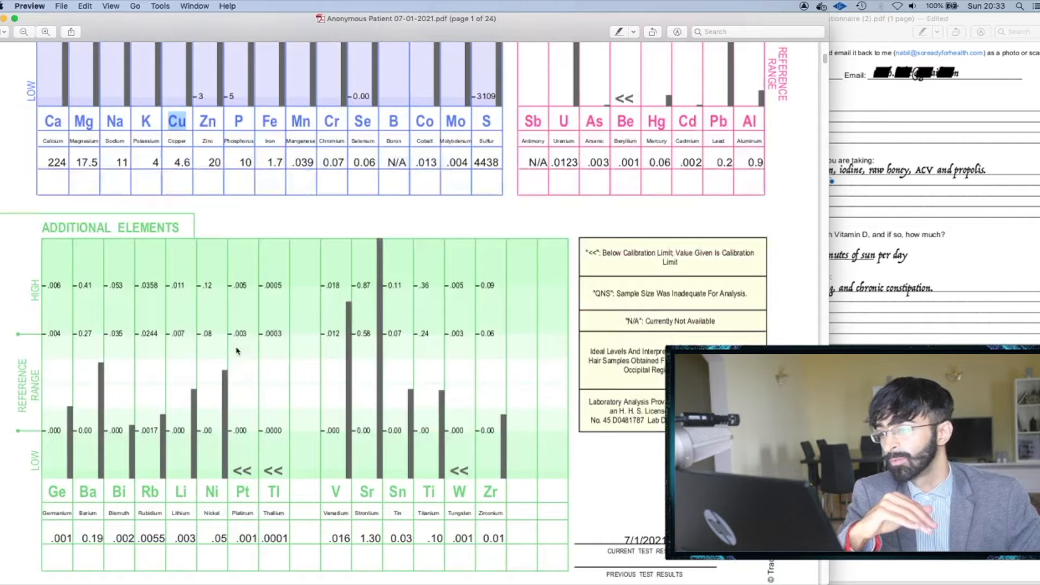
pyautogui.scroll(-3)
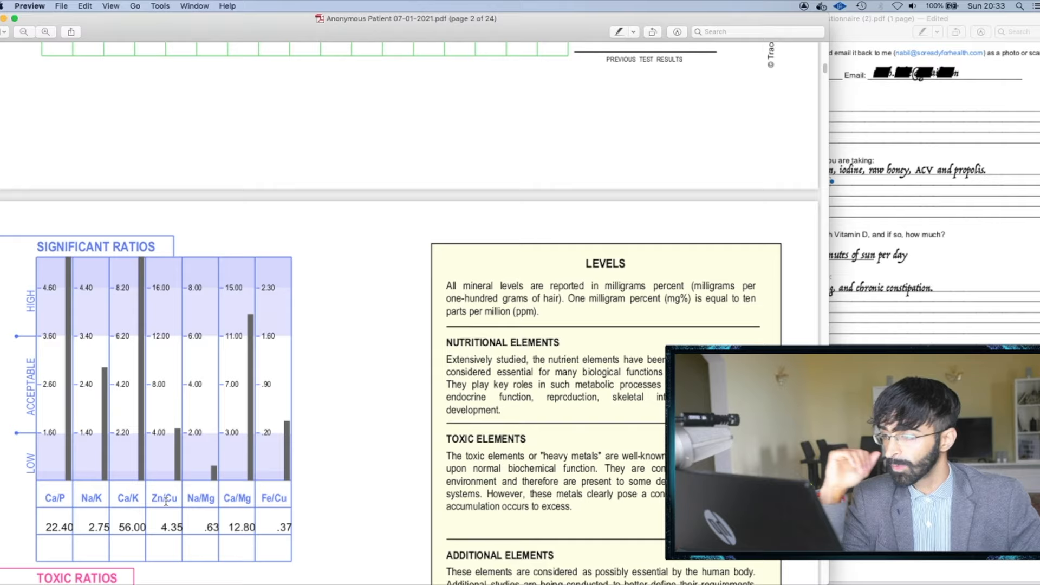
pyautogui.doubleClick(163, 498)
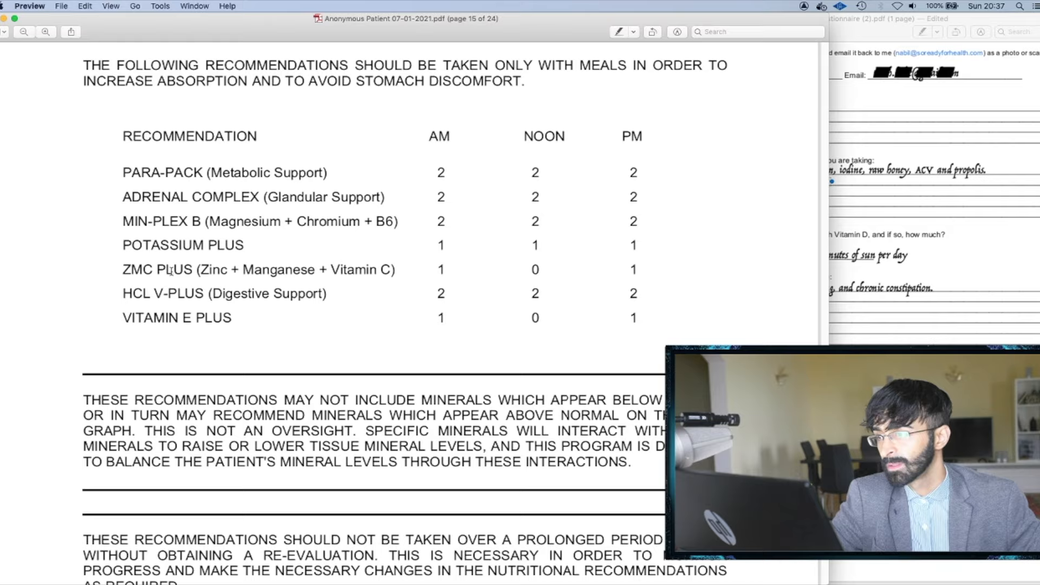
# Step: Return from the supplement recommendations to page 1's nutritional, toxic and additional element charts
pyautogui.moveTo(201, 270); pyautogui.dragTo(391, 270)
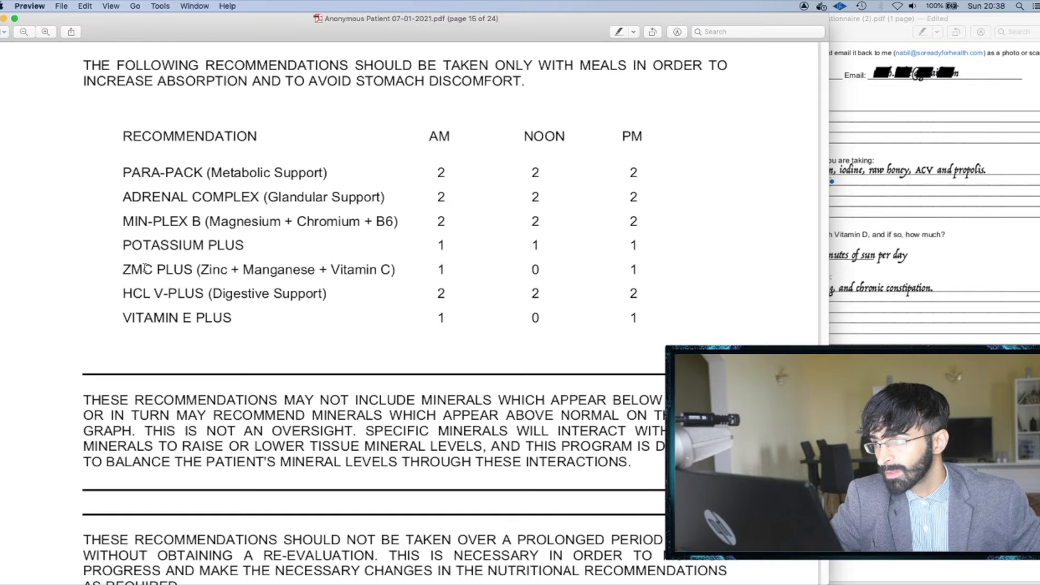
pyautogui.scroll(-3)
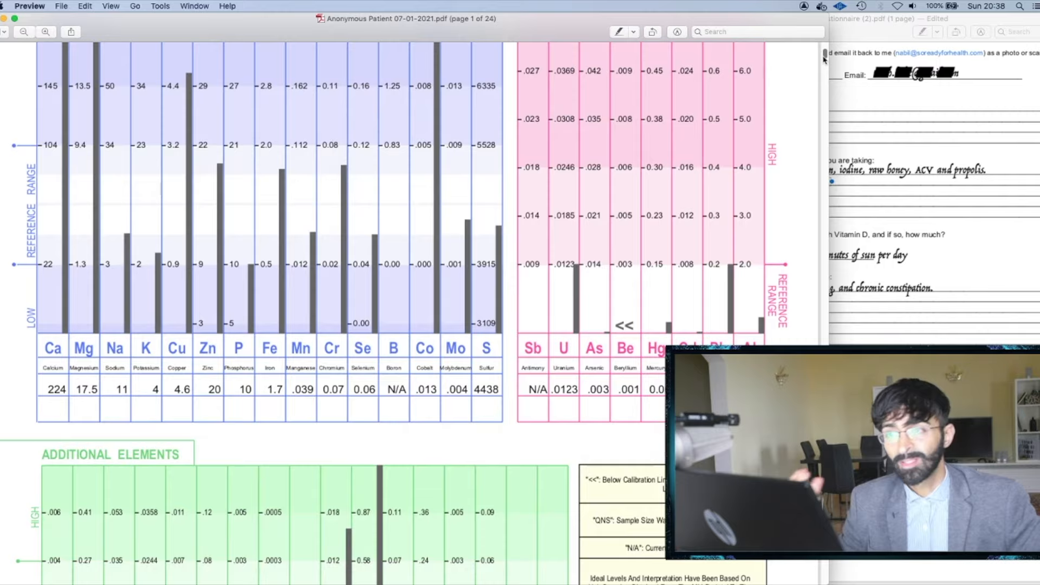
# Step: Bring up page 2's Significant Ratios chart showing Ca/P 22.40
pyautogui.scroll(-3)
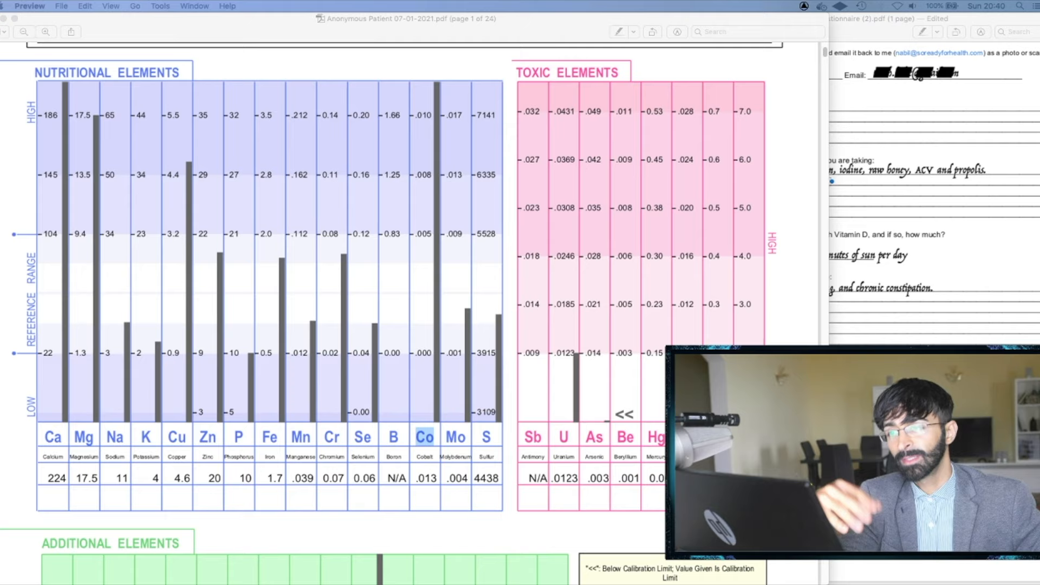
pyautogui.scroll(-3)
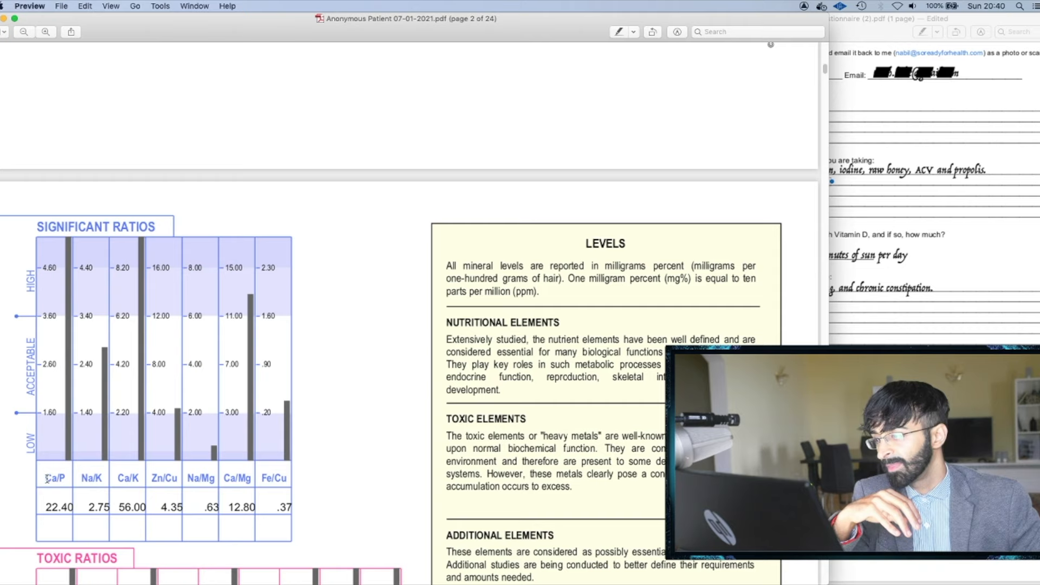
pyautogui.scroll(-3)
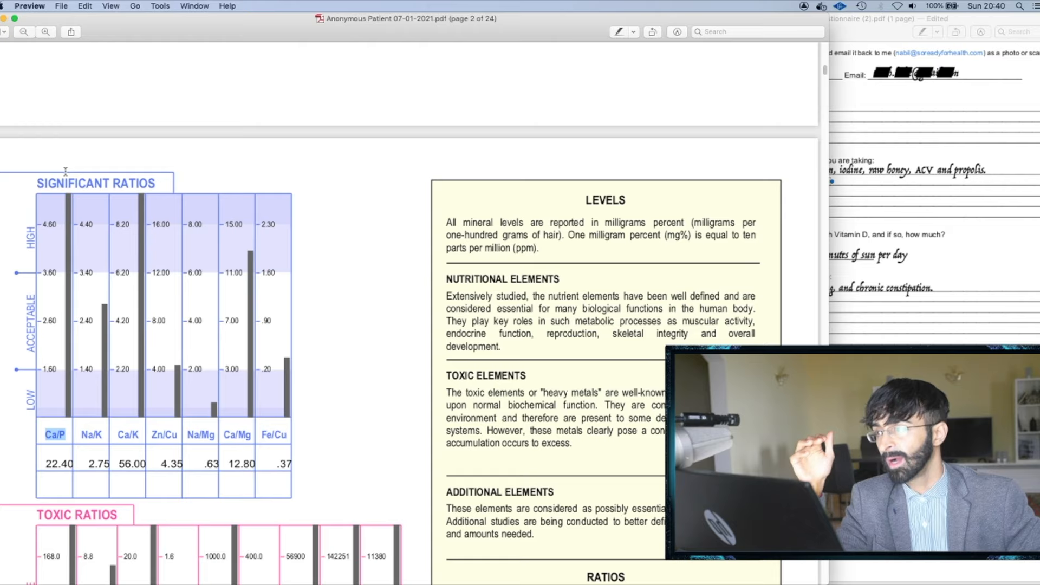
pyautogui.moveTo(72, 159)
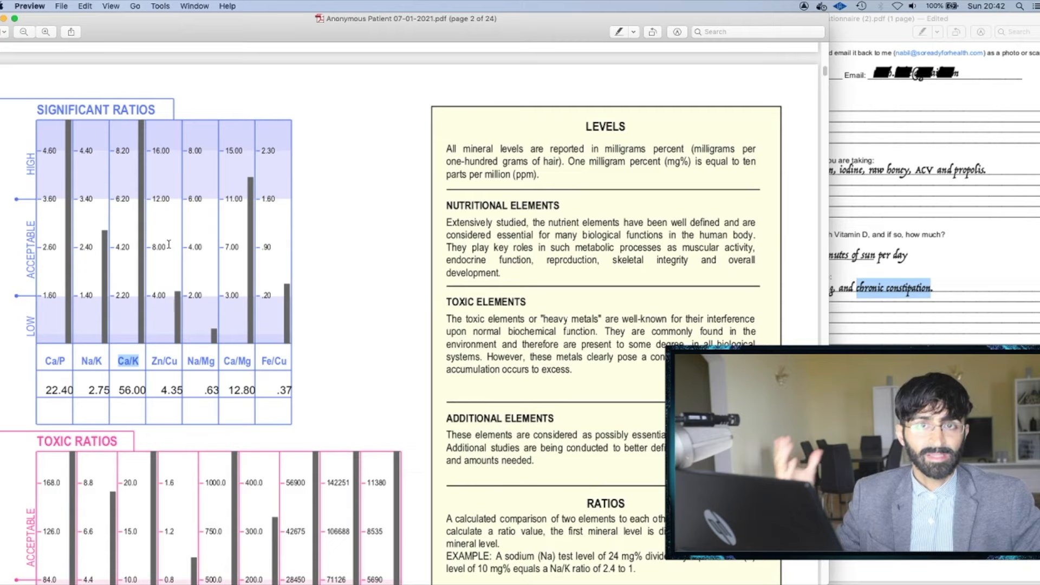
# Step: Mark up page 2 so Preview creates an edited duplicate of the locked report
pyautogui.scroll(-3)
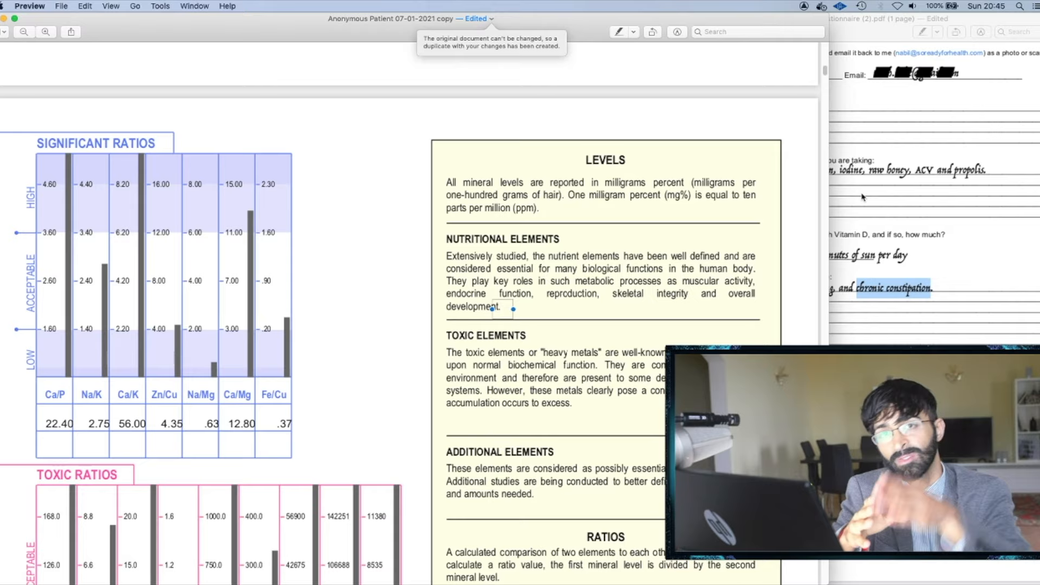
pyautogui.click(504, 308)
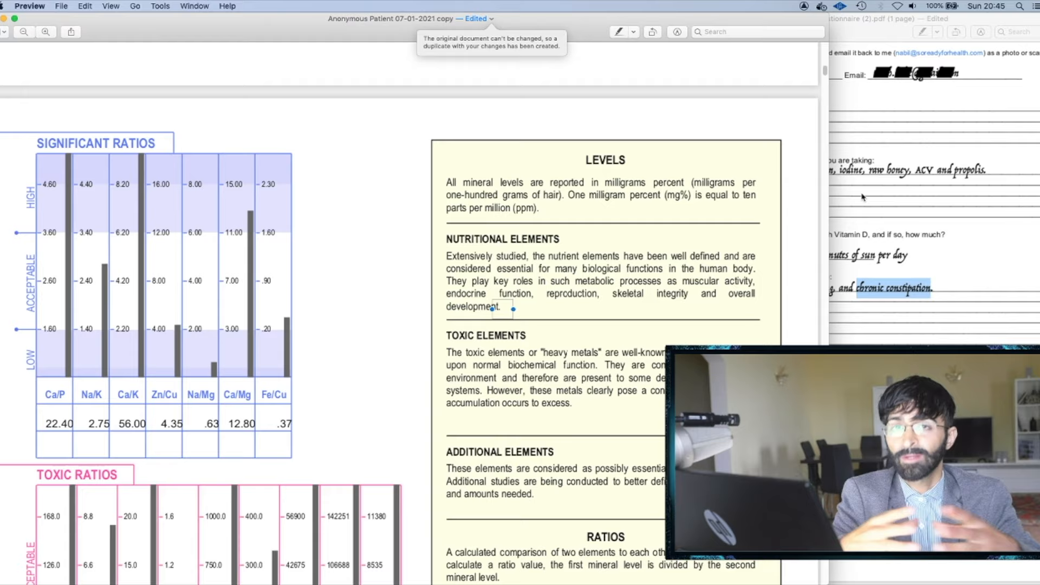
pyautogui.click(503, 308)
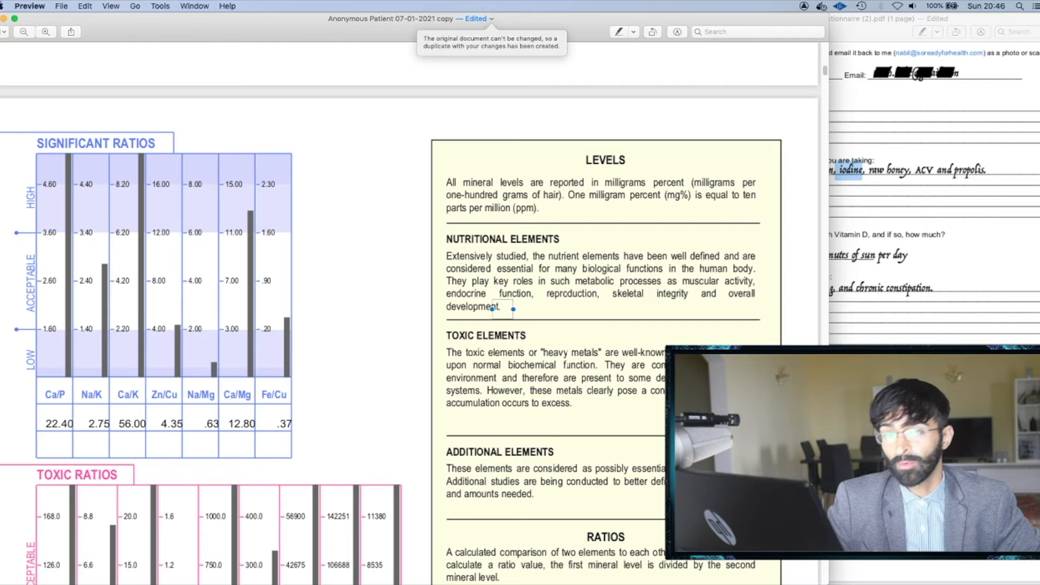
pyautogui.doubleClick(128, 392)
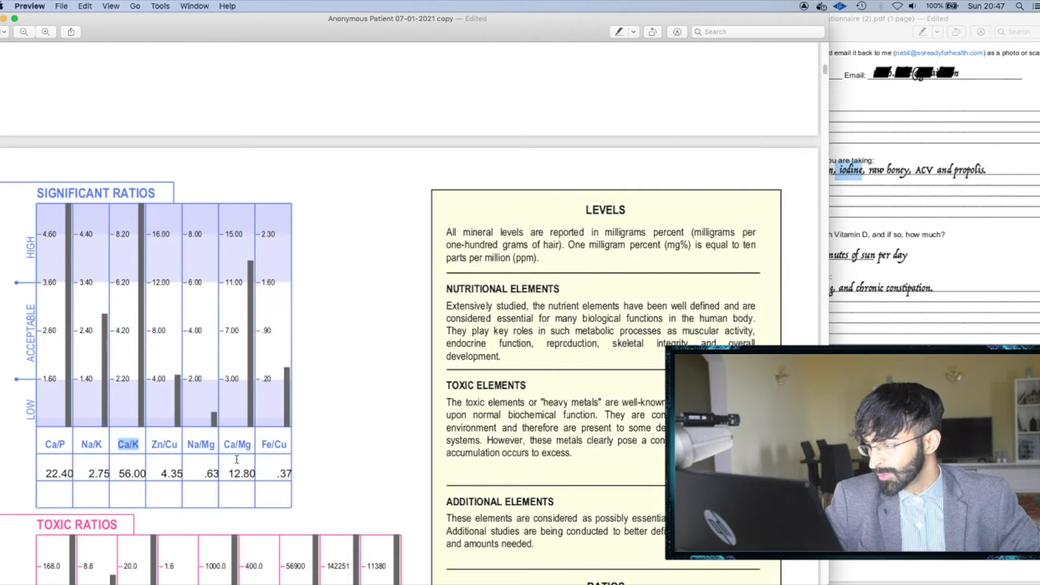
pyautogui.click(237, 444)
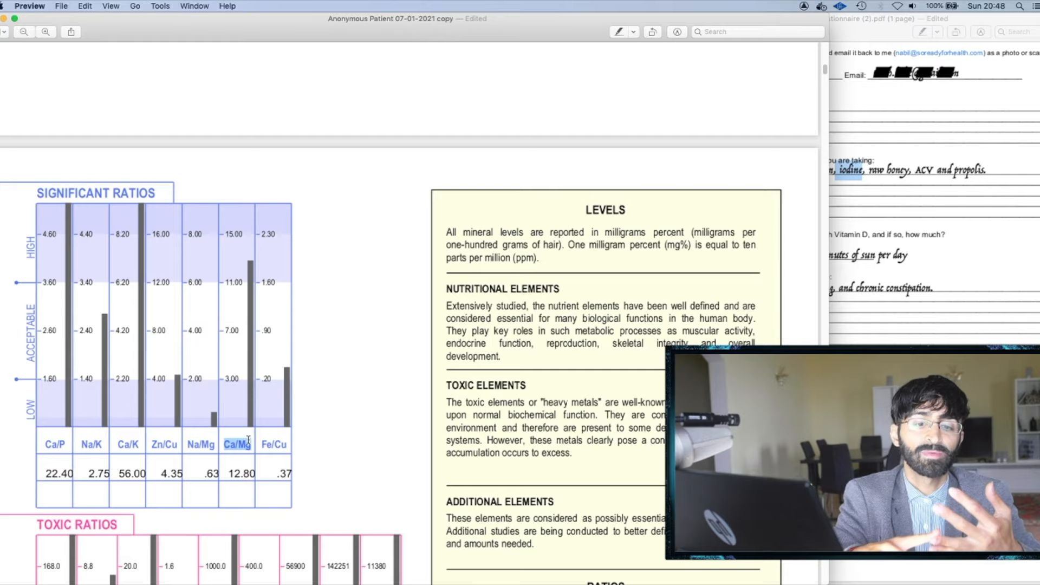
# Step: Select Chromium in the MIN-PLEX B row, then continue to the Objective of the Program page
pyautogui.scroll(-3)
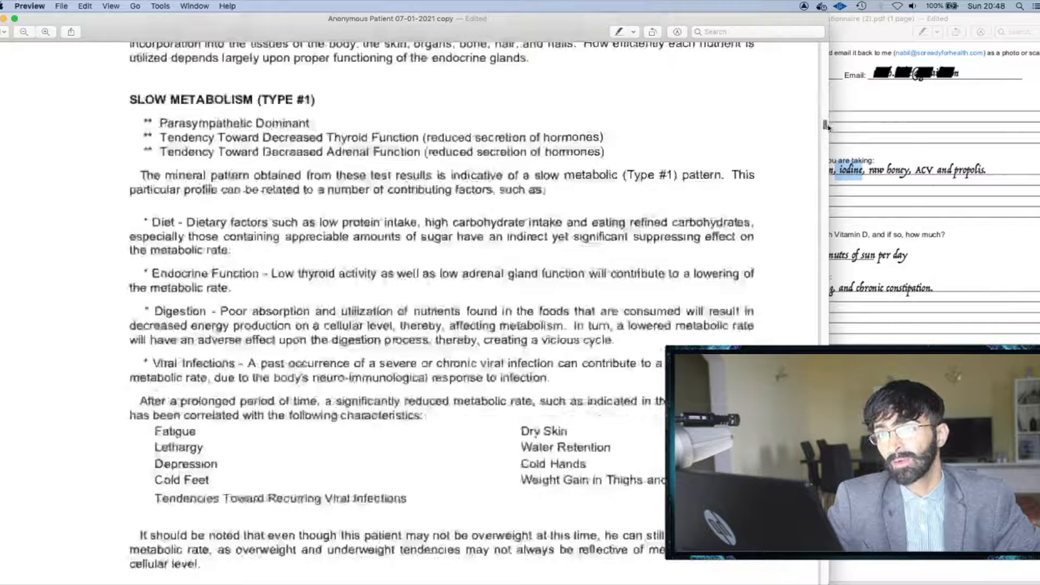
pyautogui.scroll(-3)
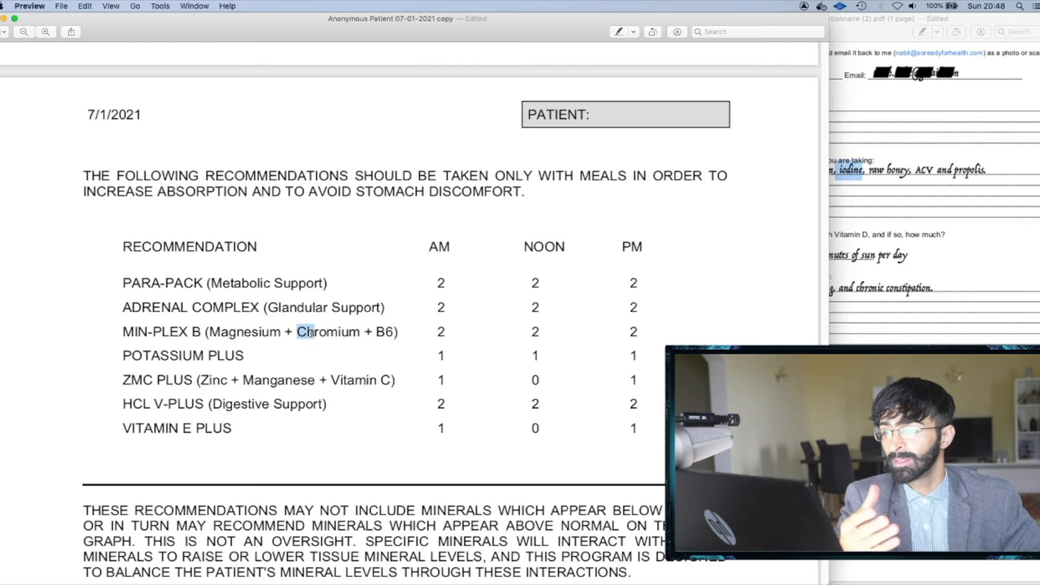
pyautogui.doubleClick(330, 331)
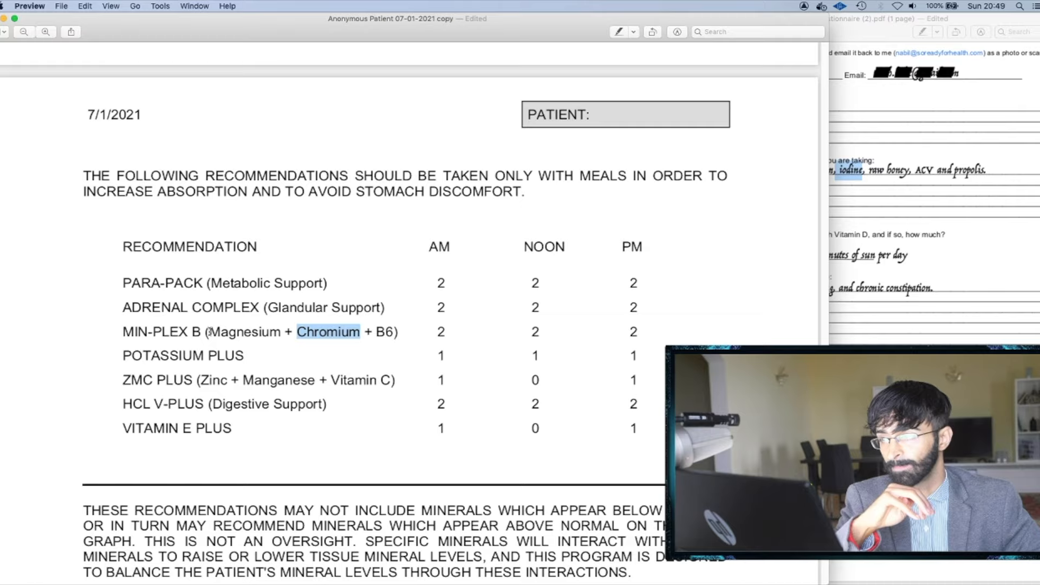
pyautogui.tripleClick(259, 331)
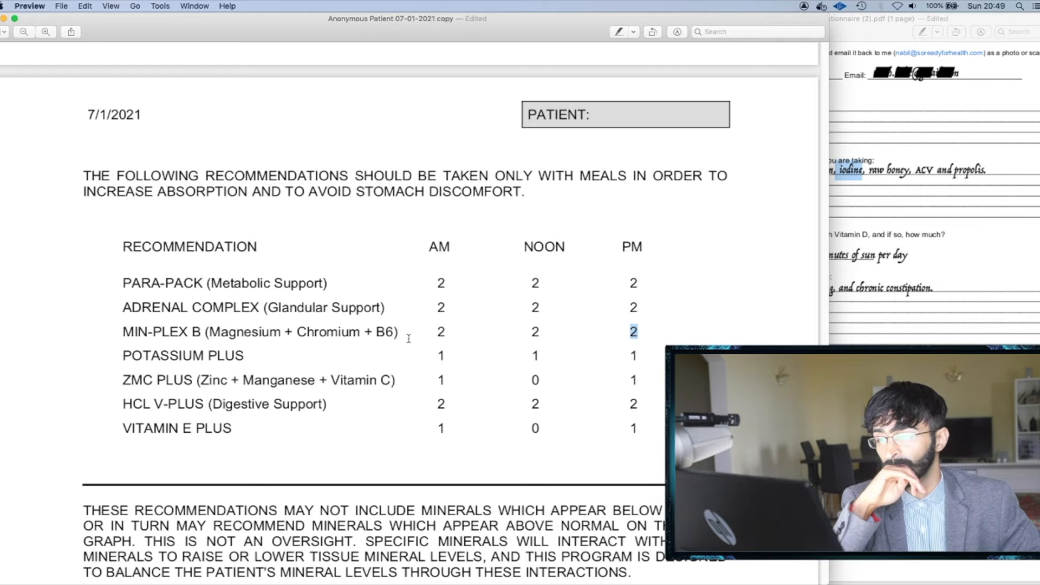
pyautogui.scroll(-3)
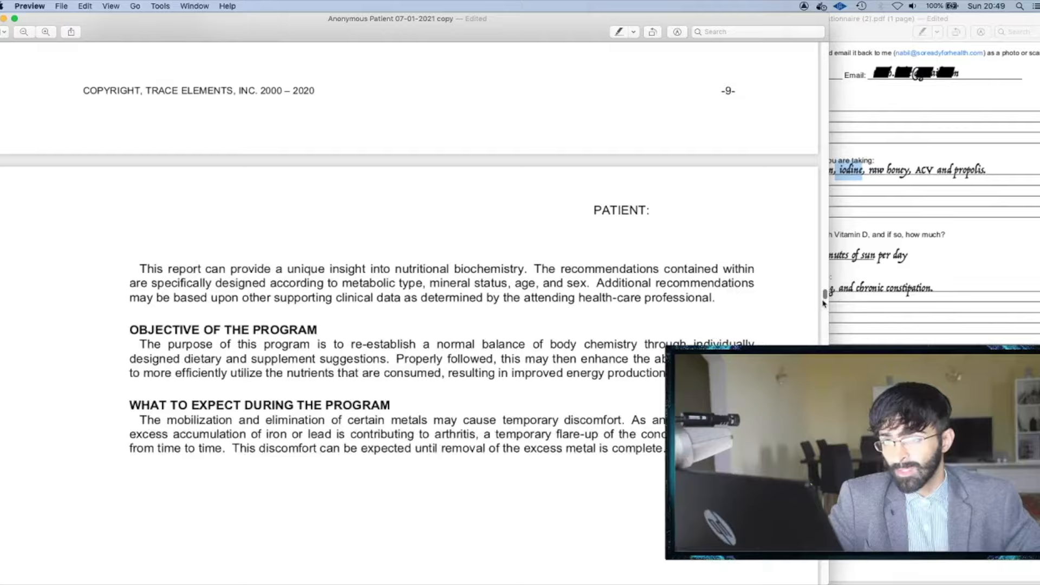